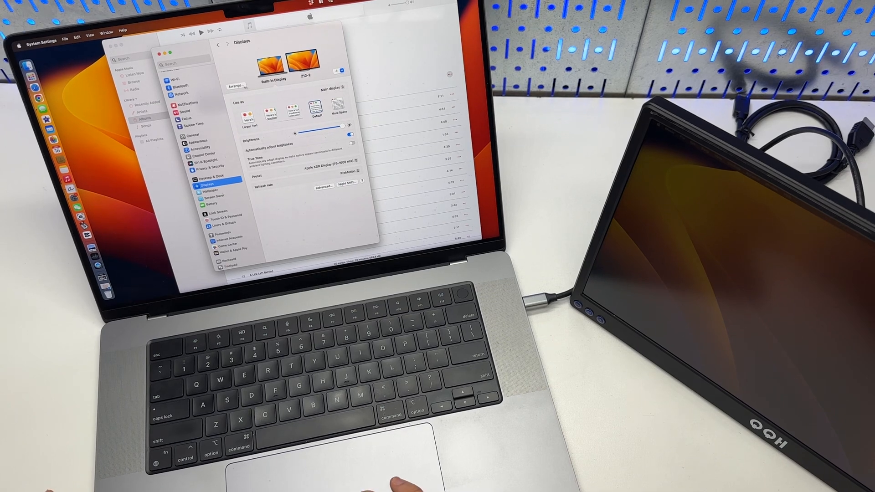
Move the portable display beside the built-in display in the arrangement view and confirm.
click(237, 87)
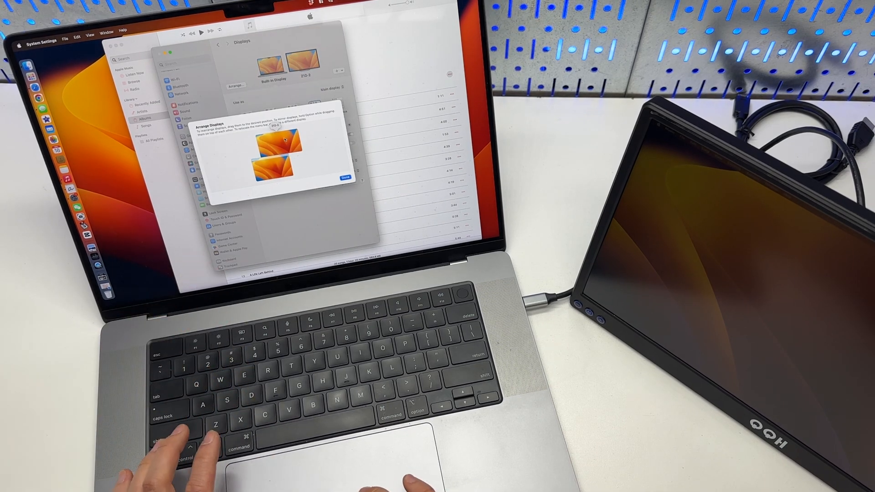
drag(273, 167, 316, 157)
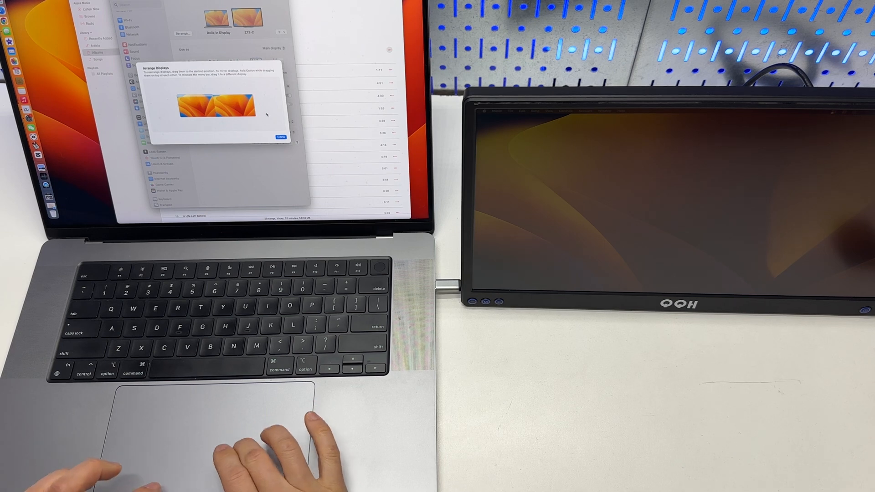
click(281, 136)
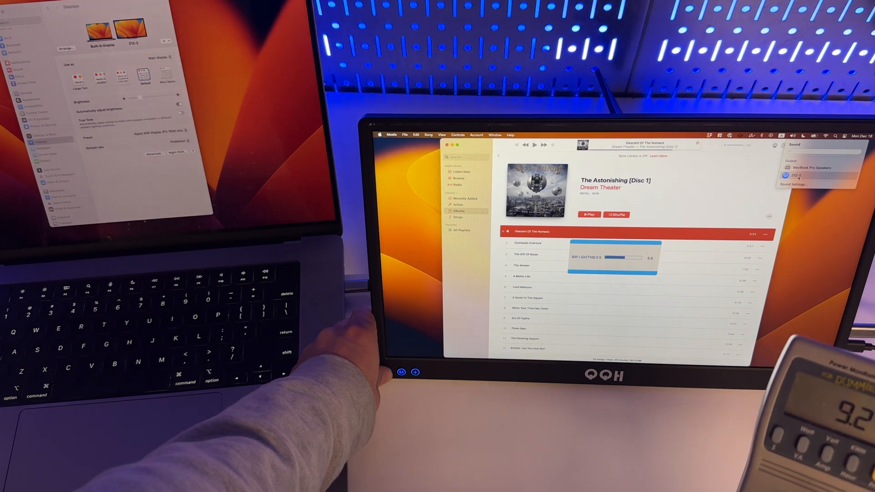
Lower the portable monitor's brightness until power draw drops to 8.1 watts.
drag(639, 257, 616, 257)
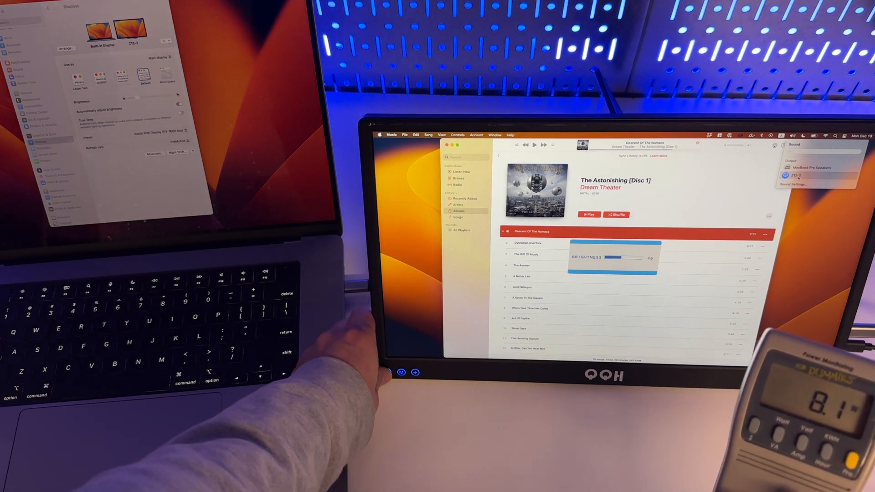